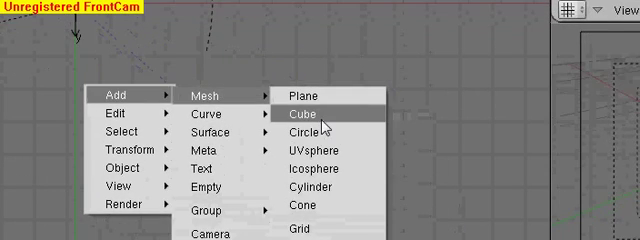
Step: Add a cube mesh to the 3D scene
click(314, 114)
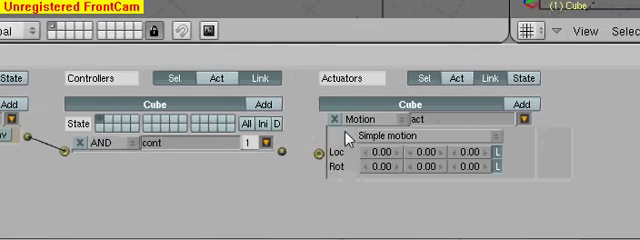
Step: Link the cube's sensor and AND controller to a Motion actuator with Simple motion values
click(350, 118)
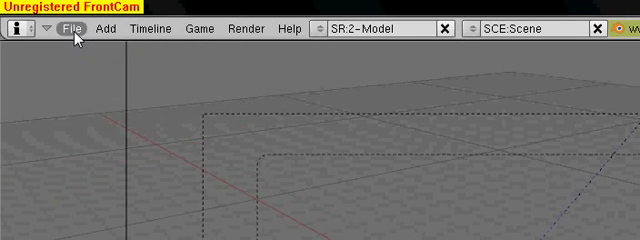
Step: Save the game as a runtime named Test in C:\GameTest\
click(71, 27)
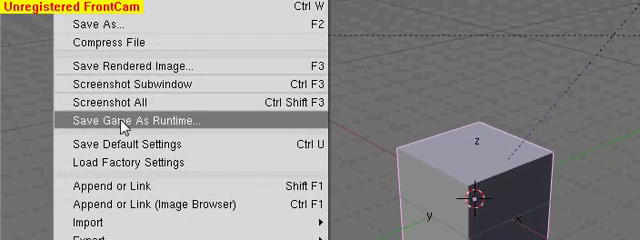
click(131, 120)
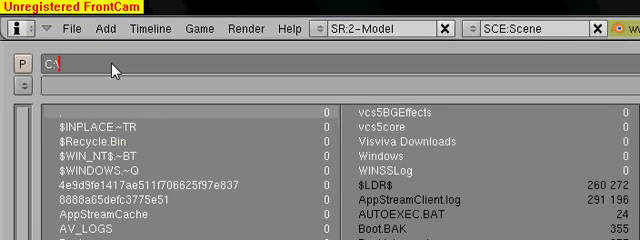
text(G)
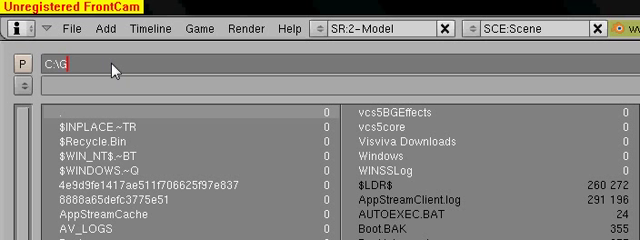
text(ameTest\)
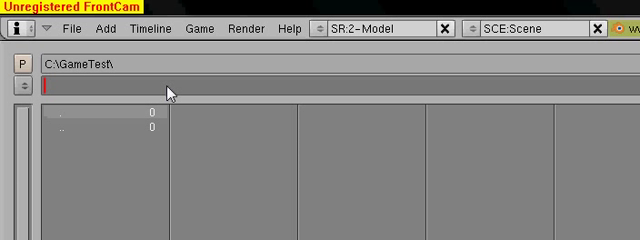
text(Test)
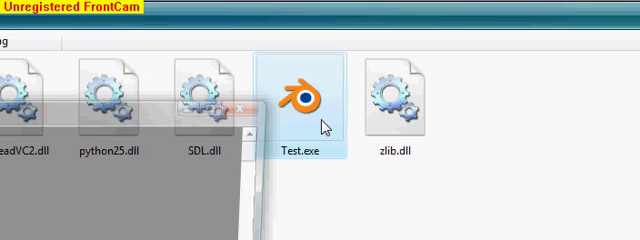
Step: Launch Test.exe and dismiss the missing avformat-52.dll error
double_click(297, 100)
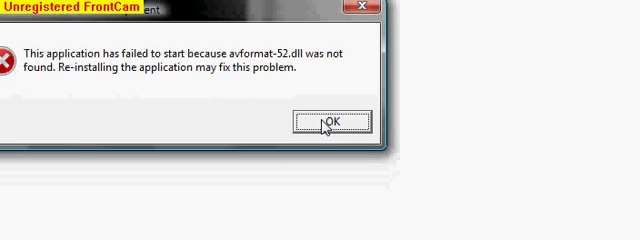
click(328, 121)
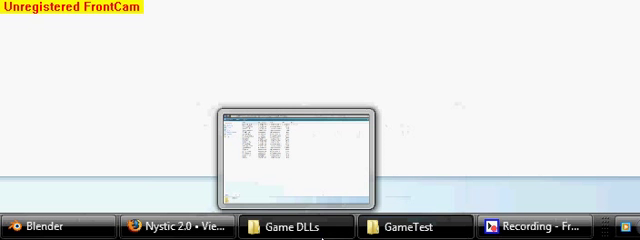
double_click(295, 115)
text(Test.)
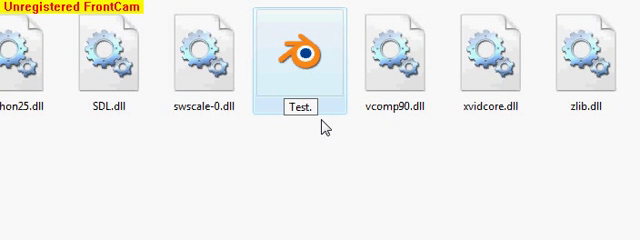
Step: Commit the new file name Test.scr for the runtime
key(Return)
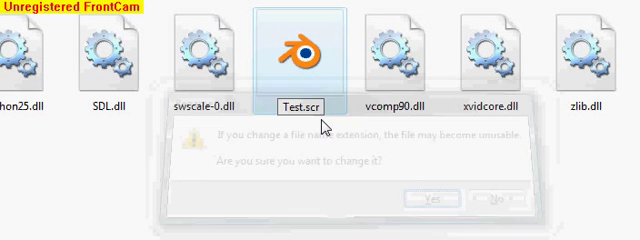